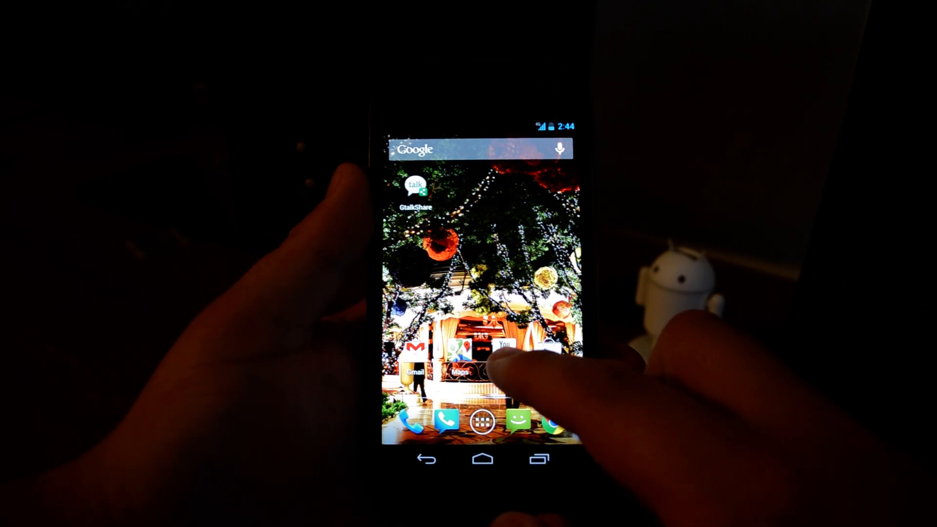
- Launch YouTube and scroll the 'Share this video via' list toward GtalkShare
click(503, 347)
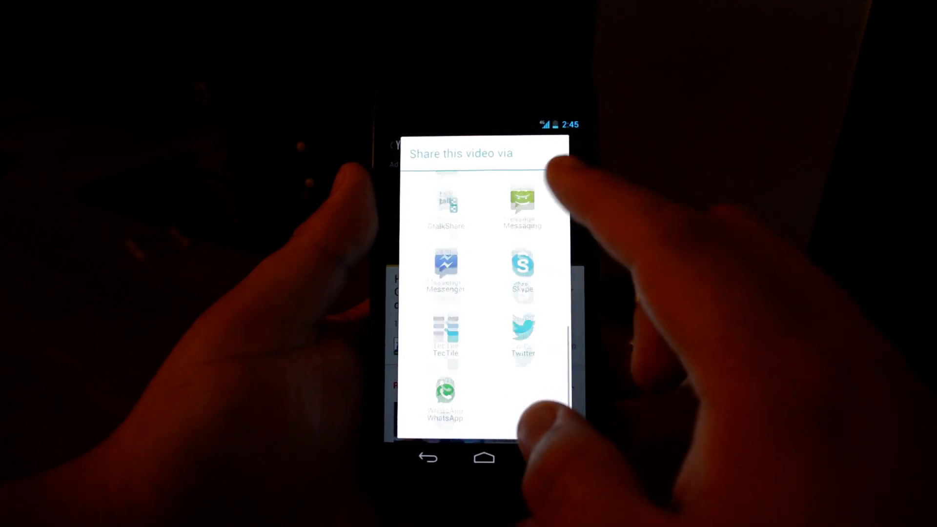
scroll(up, 3)
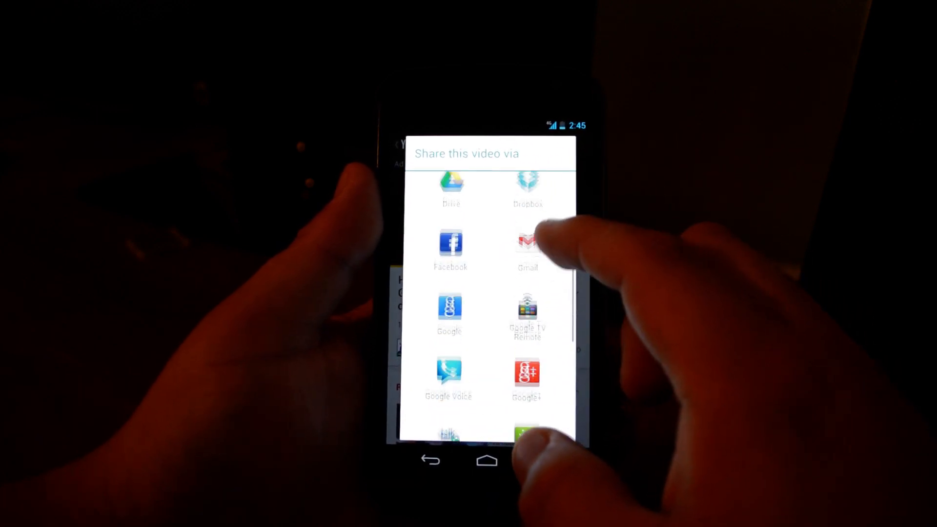
scroll(down, 3)
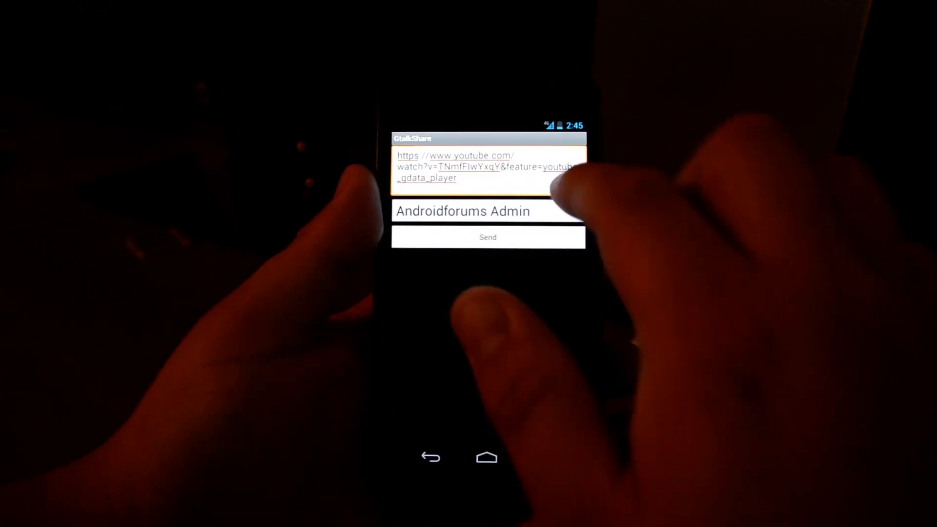
- Send the YouTube link to another Google Talk contact and return to the home screen
click(488, 211)
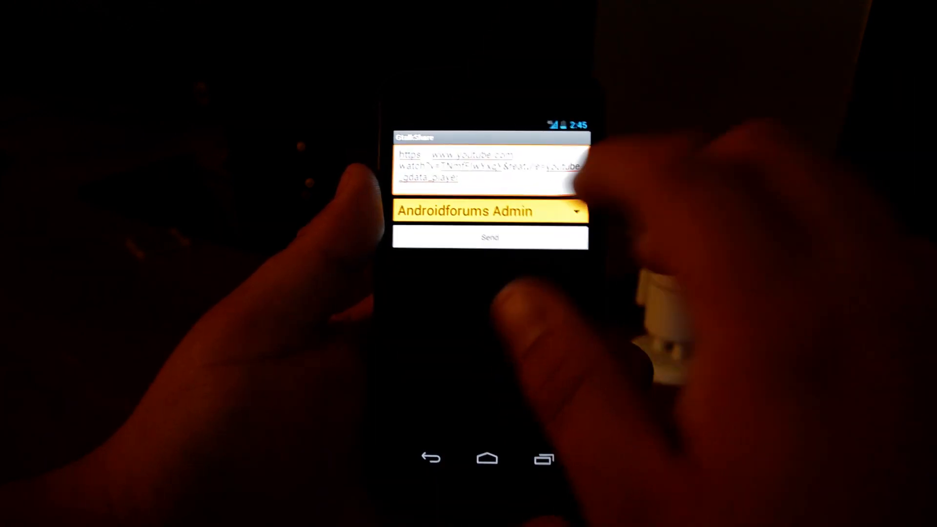
click(490, 211)
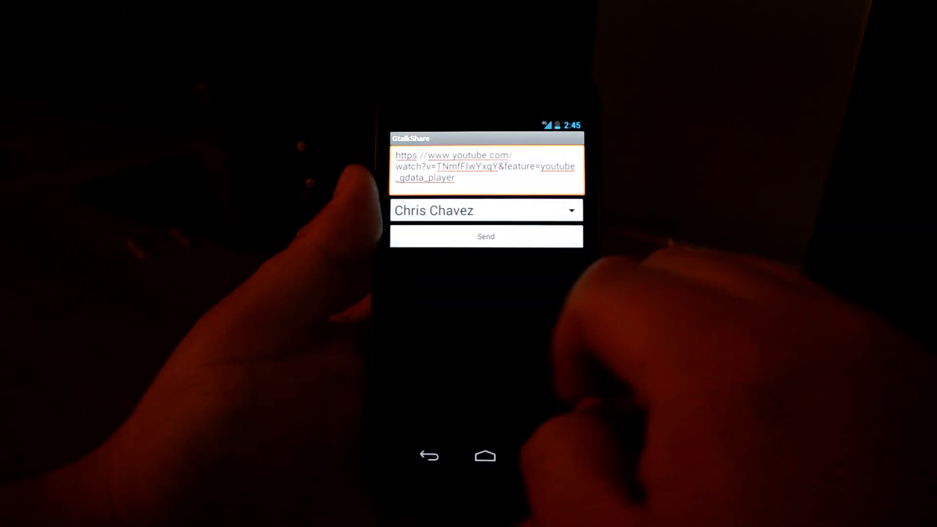
click(486, 235)
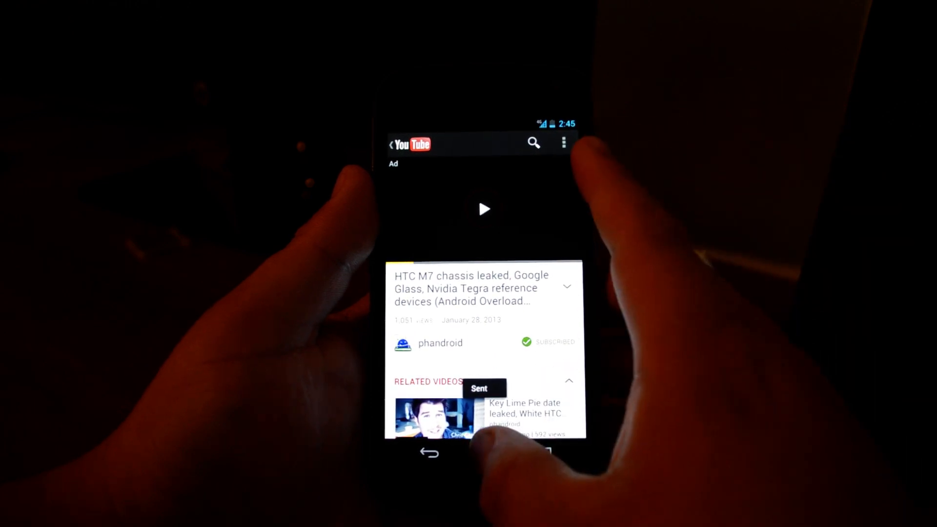
click(484, 452)
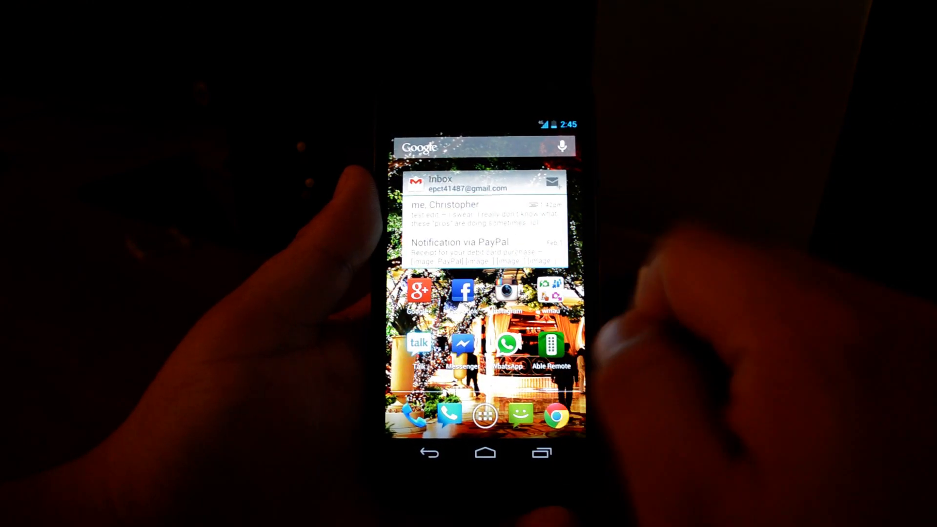
click(419, 343)
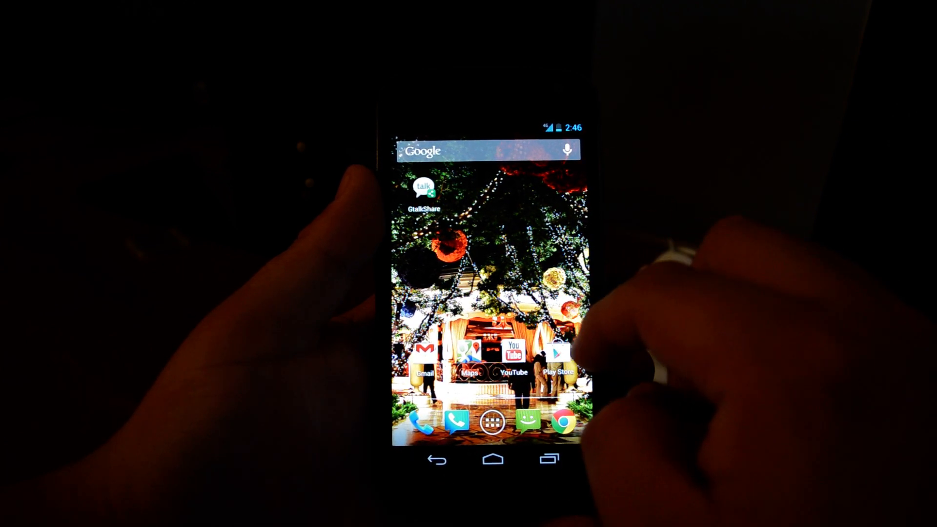
- Share the GtalkShare Play Store page via GtalkShare so its link fills the send form
click(424, 190)
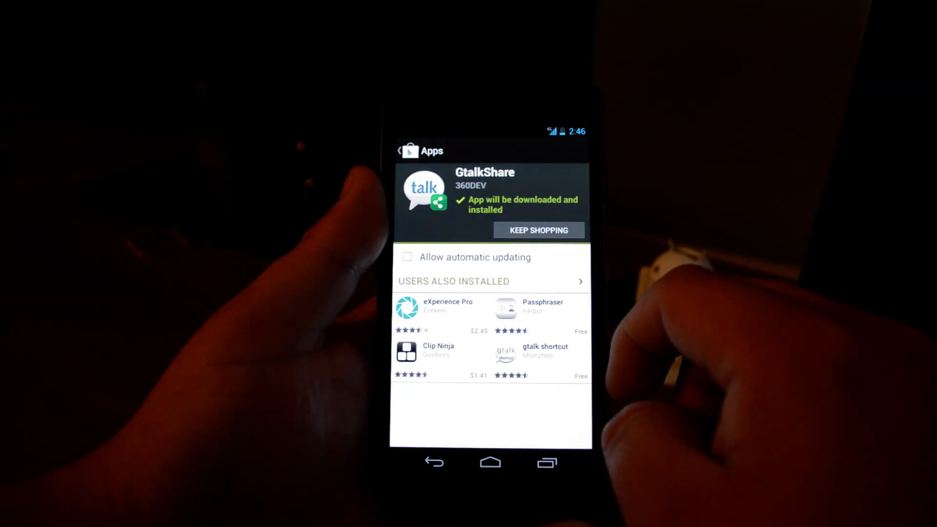
click(537, 231)
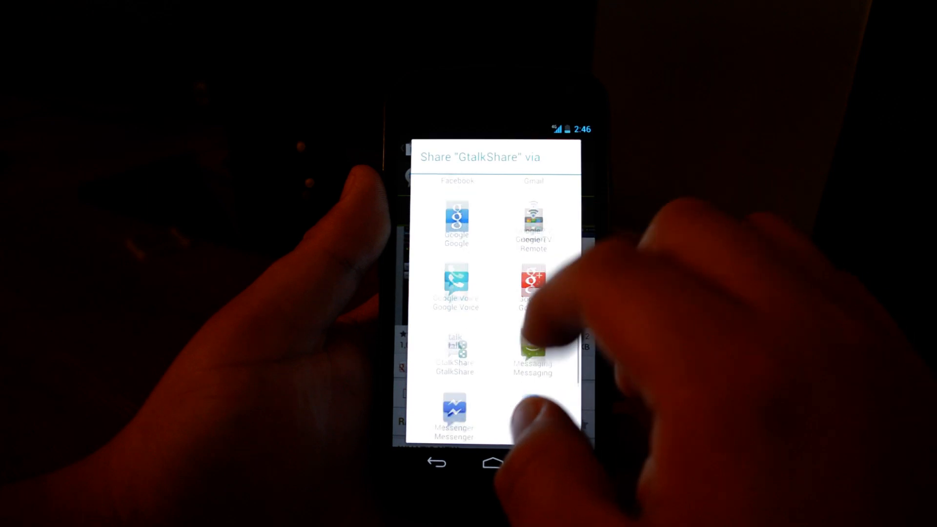
scroll(down, 3)
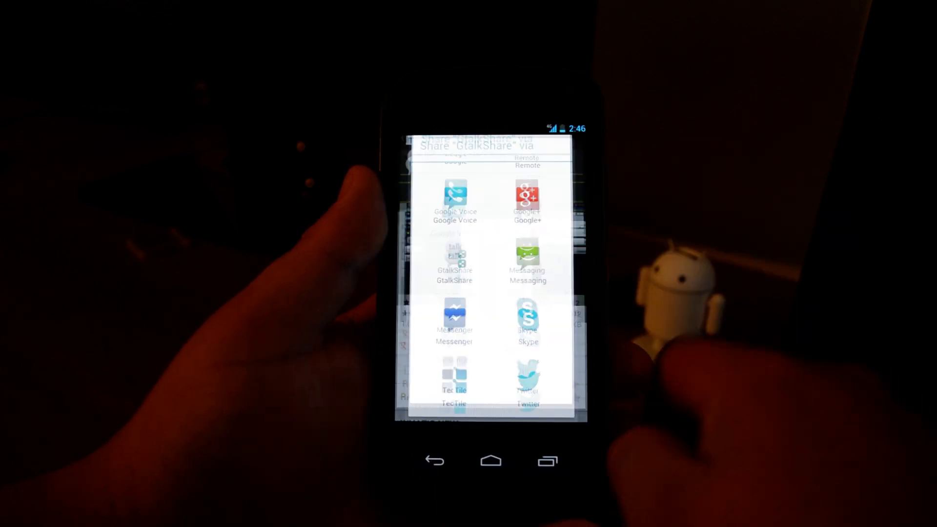
click(454, 262)
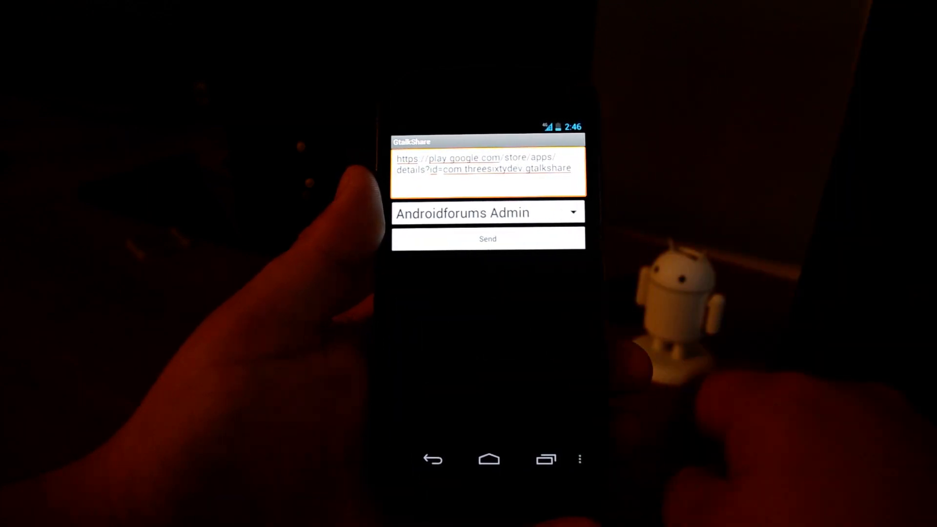